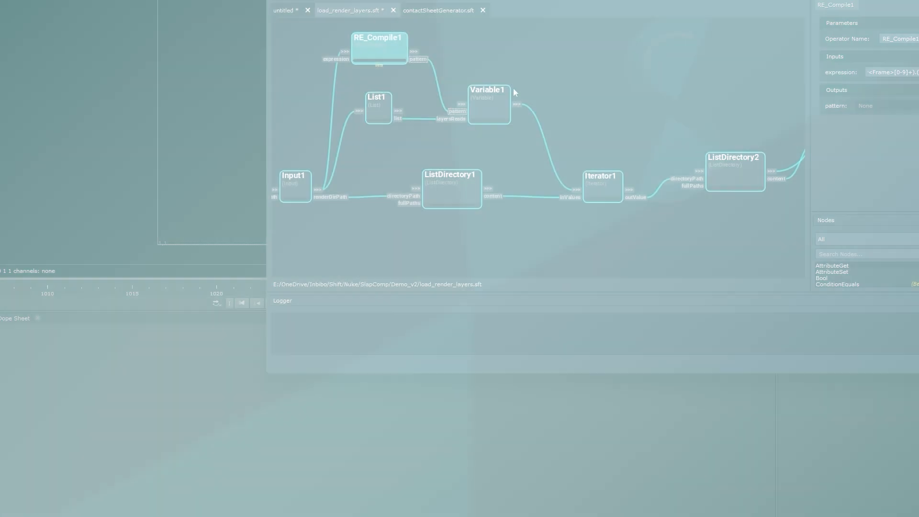
Bring up contactSheetGenerator.sft, showing SelectionGet1 feeding Input into SelectionSet1 and ListSort1.
{"action": "left_click", "coordinate": [331, 193]}
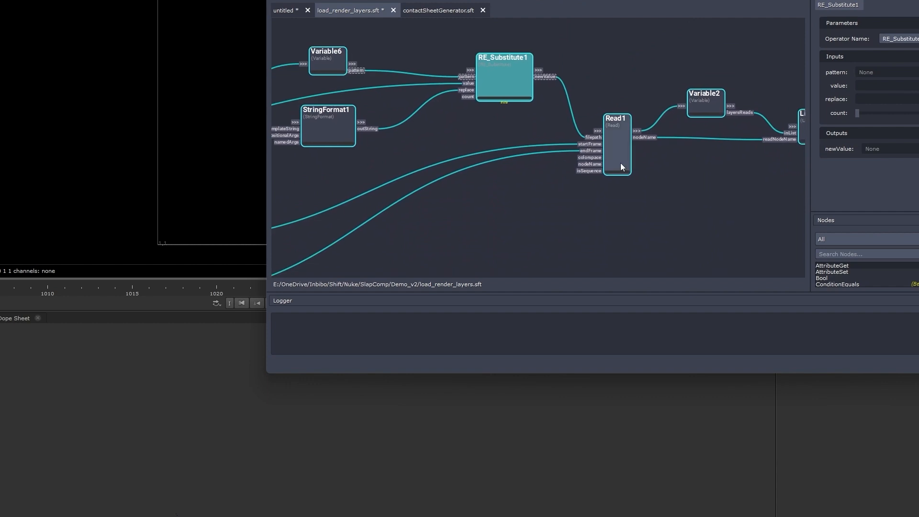
{"action": "left_click", "coordinate": [616, 141]}
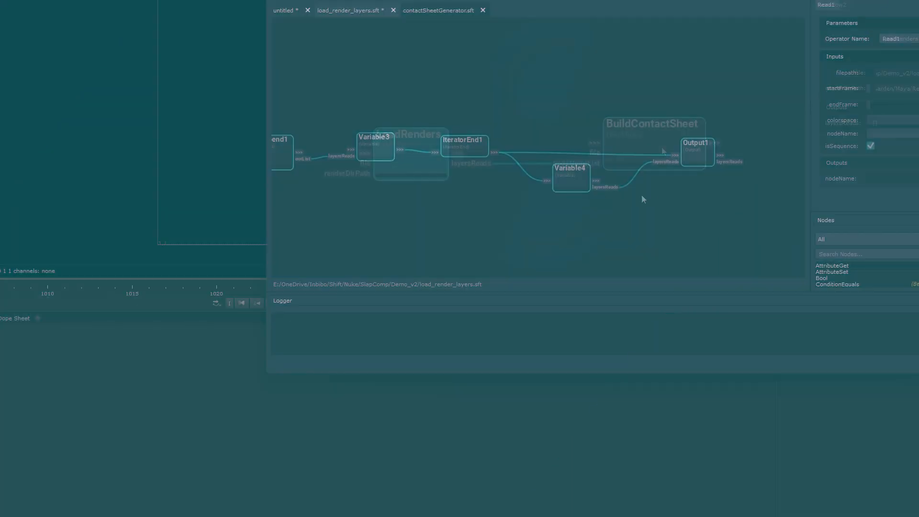
{"action": "left_click", "coordinate": [438, 10]}
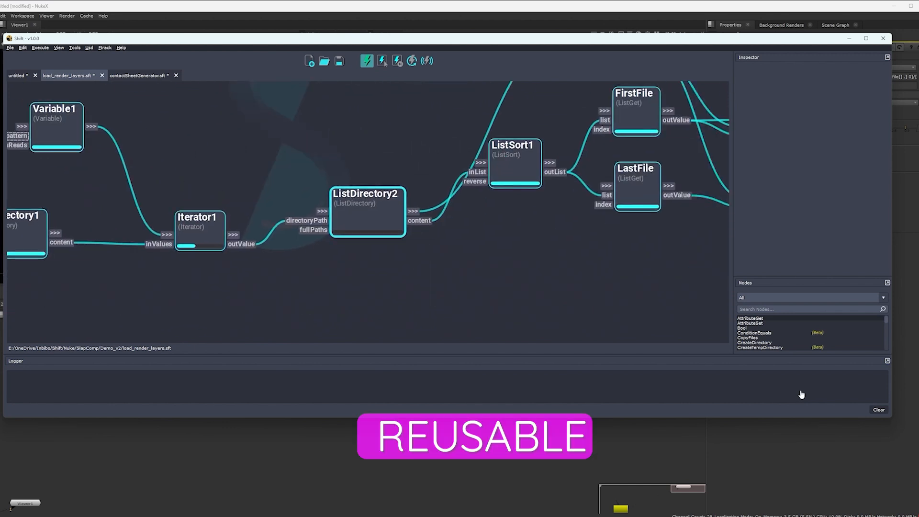
{"action": "left_click", "coordinate": [138, 75]}
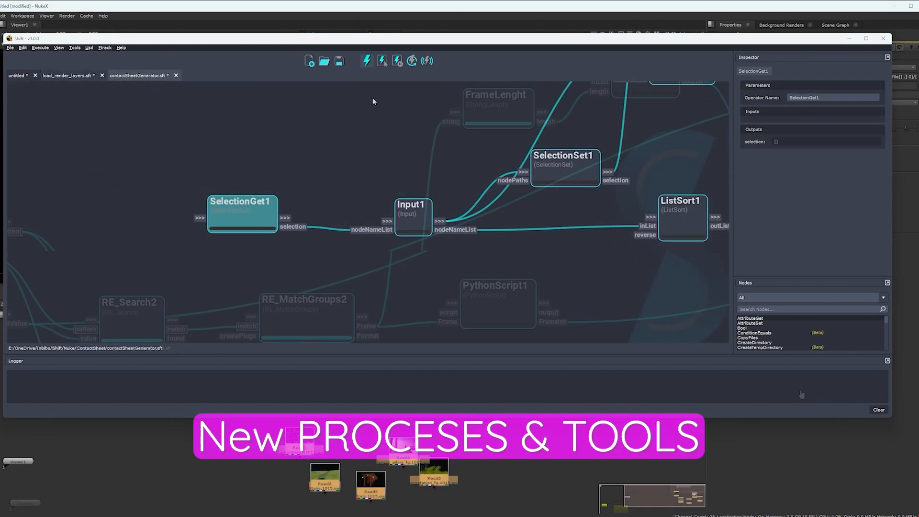